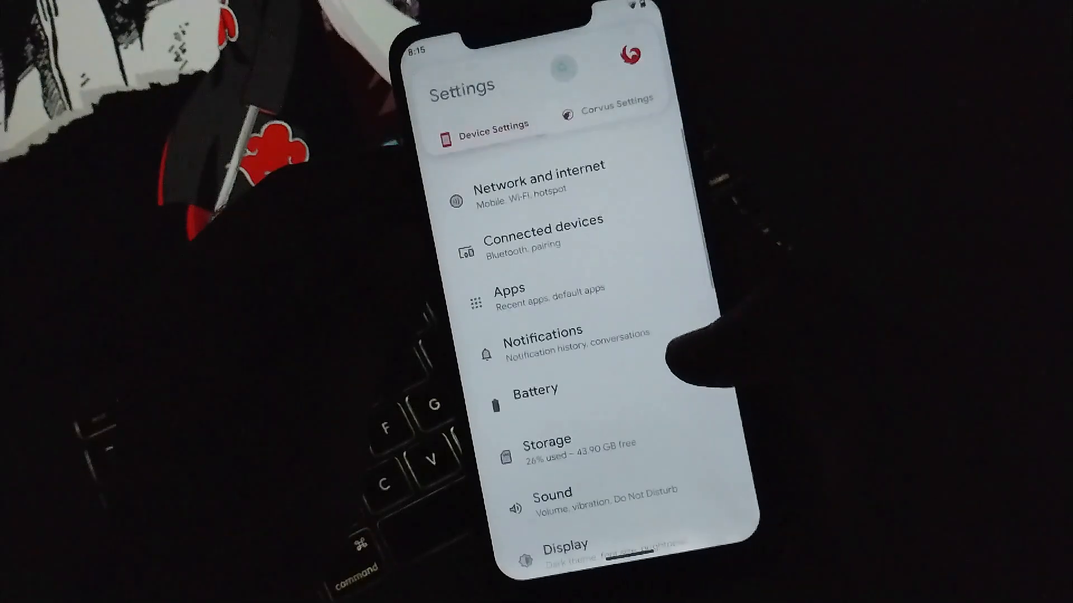
Select the three zip files inside Download > Android 12 installation in Files
left_click(604, 120)
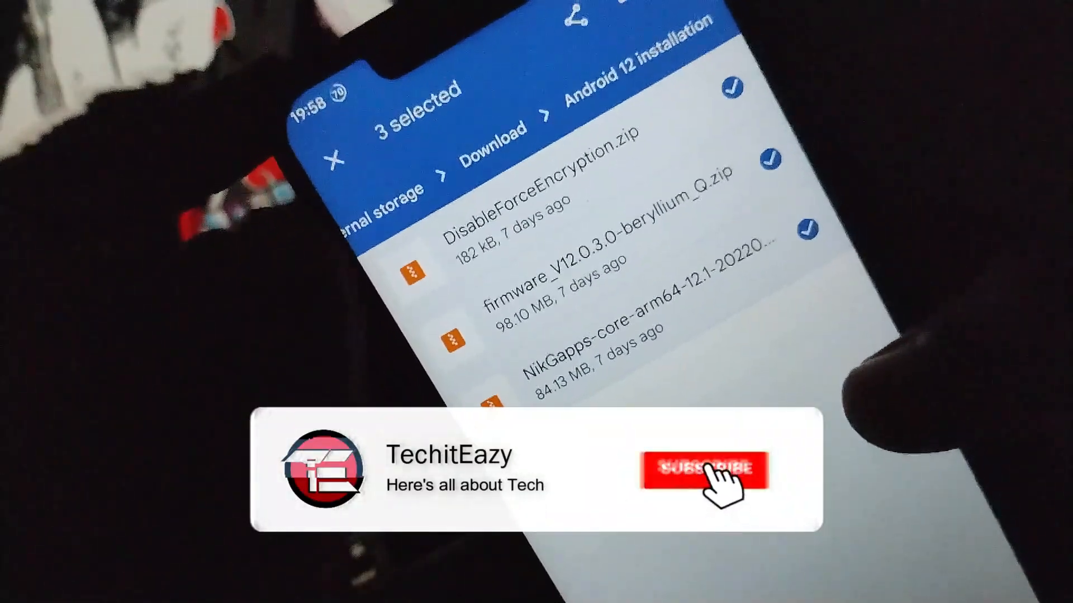
left_click(705, 468)
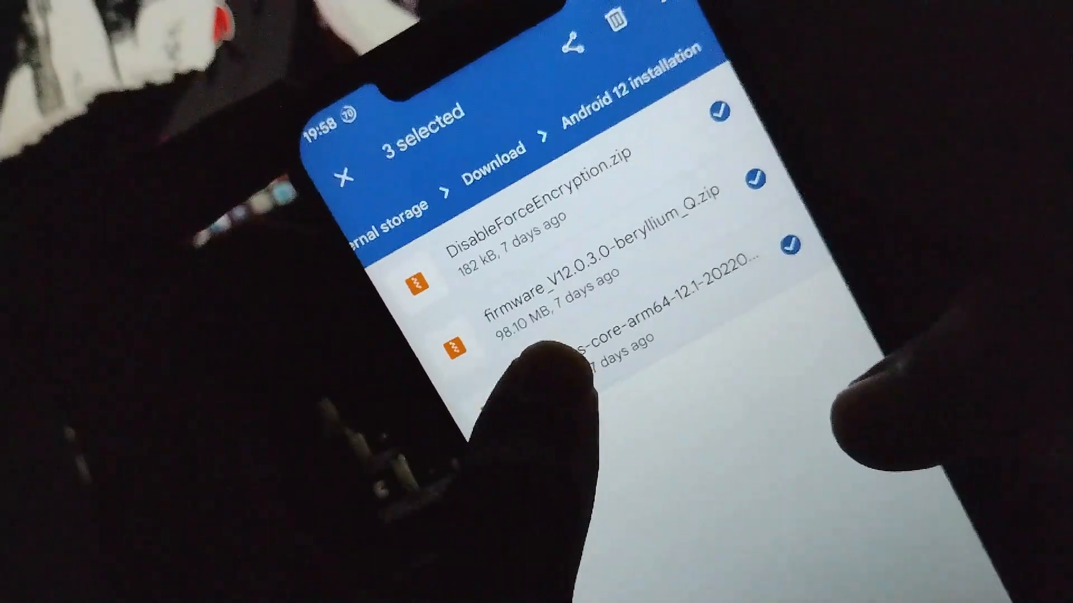
left_click(760, 264)
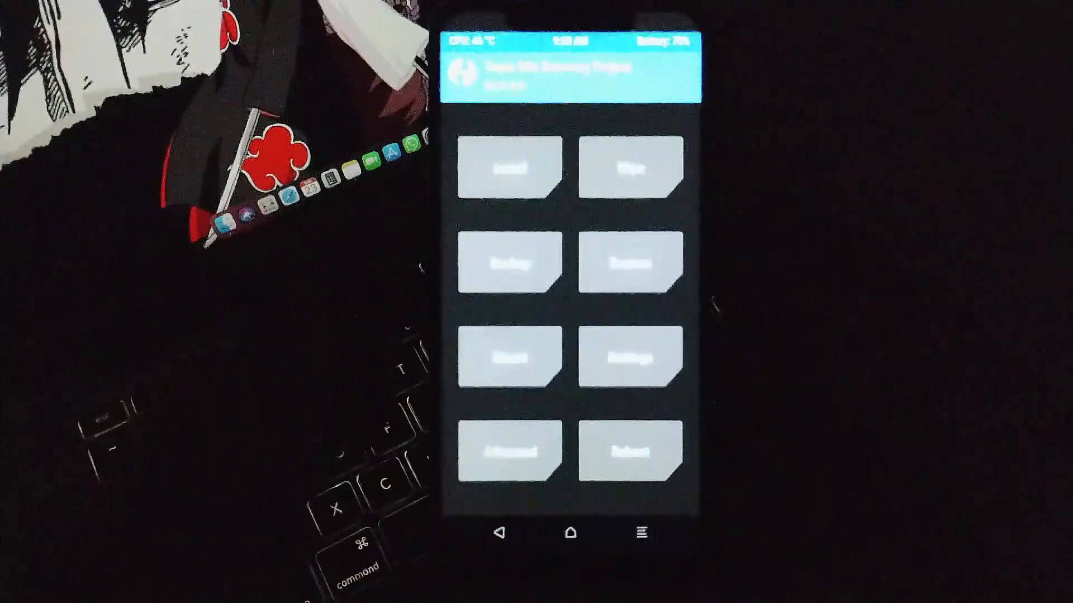
left_click(498, 169)
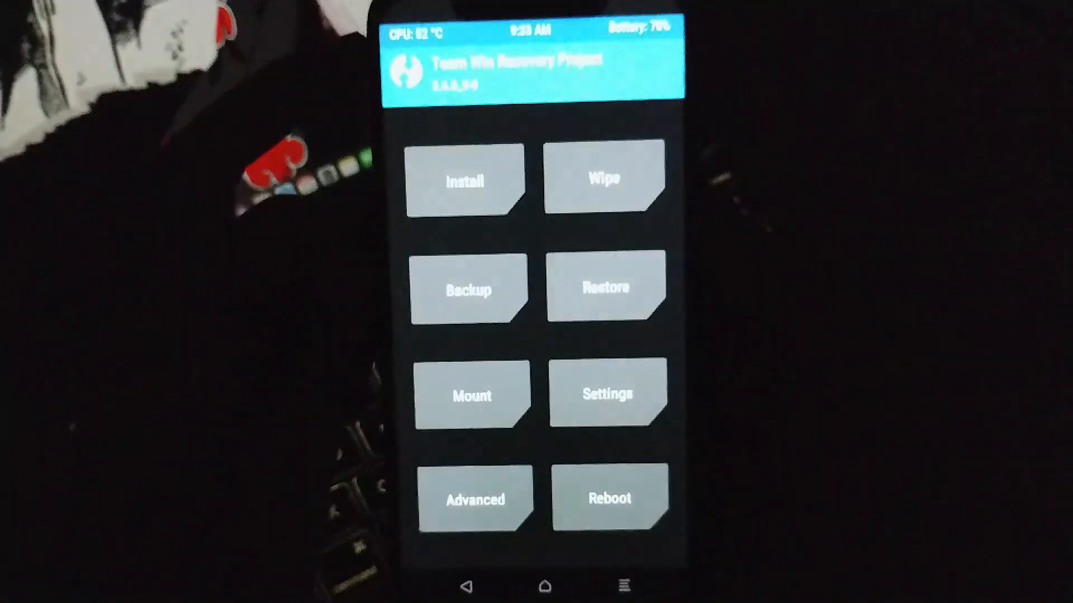
Show TWRP's reboot options: System, Power Off, Recovery and Bootloader
left_click(607, 499)
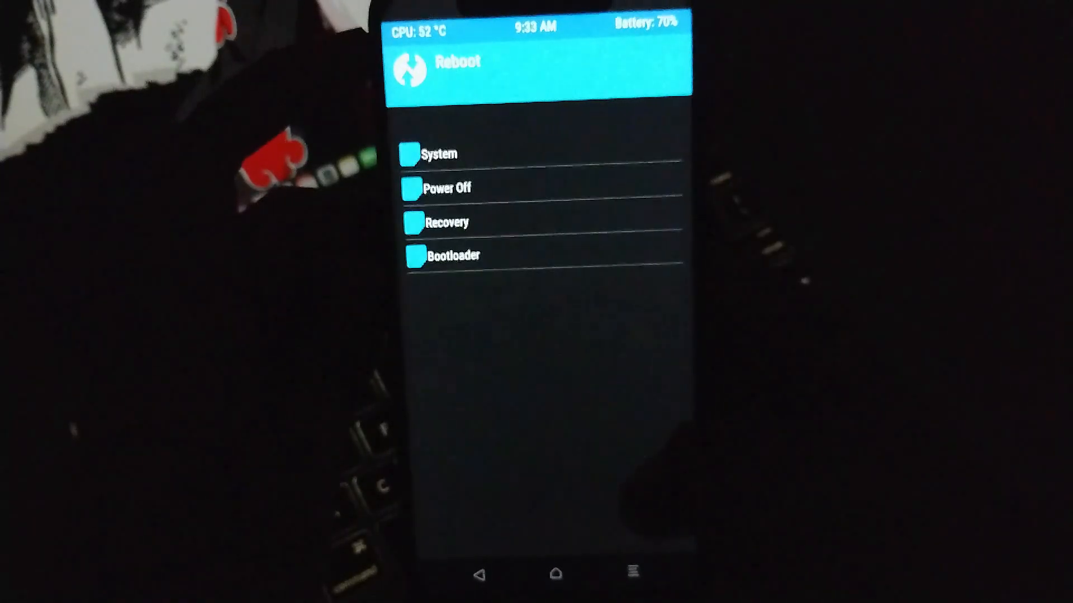